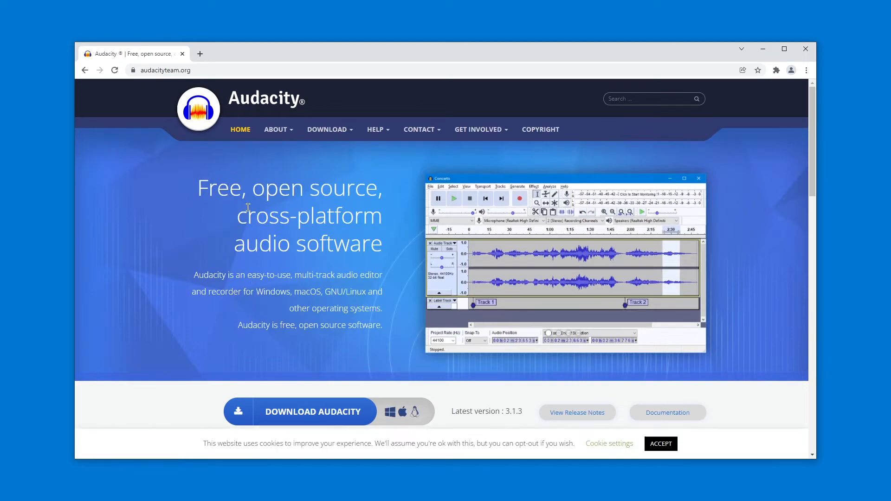
Reach the Audacity Windows download page and confirm via About that the system is 64-bit
click(327, 129)
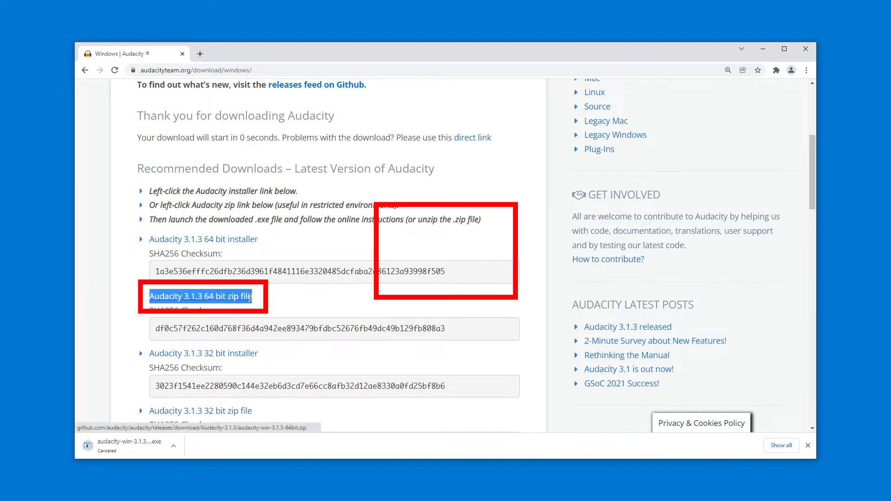
text(bit version)
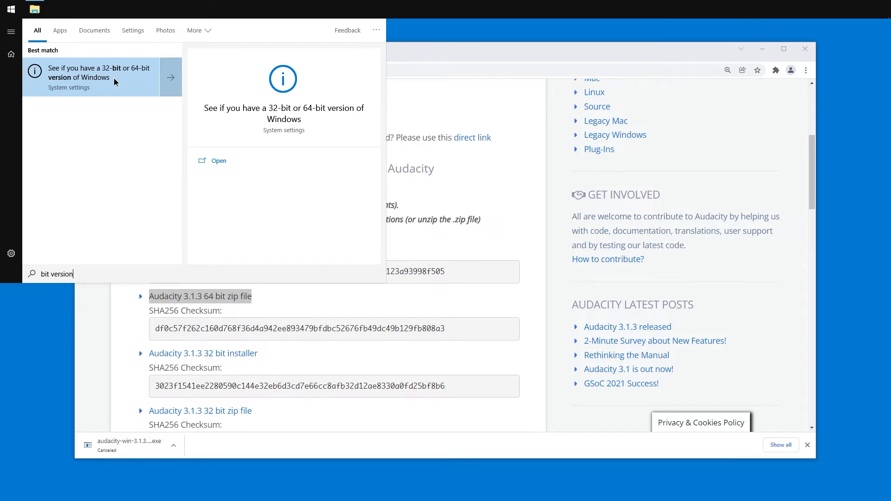
click(103, 78)
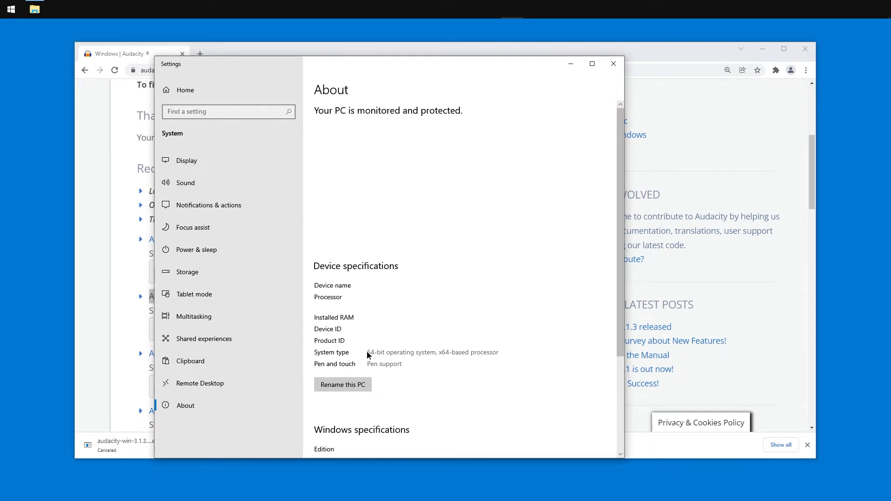
click(613, 63)
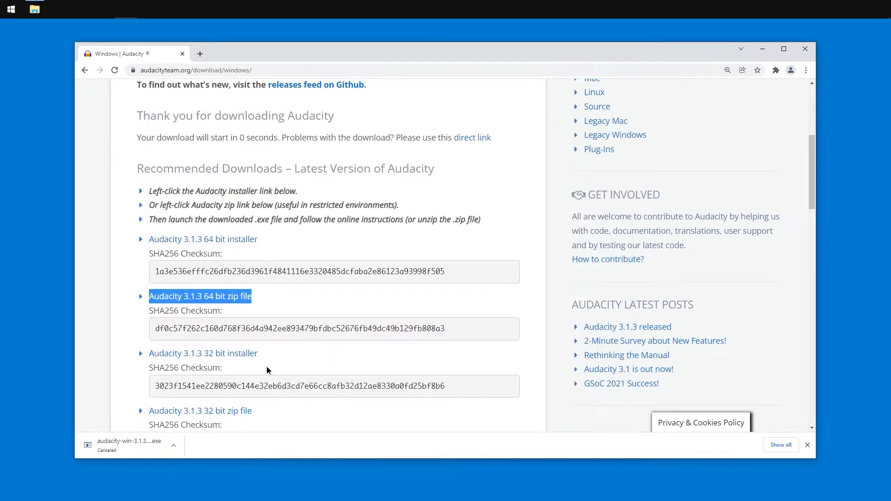
mouse_move(201, 296)
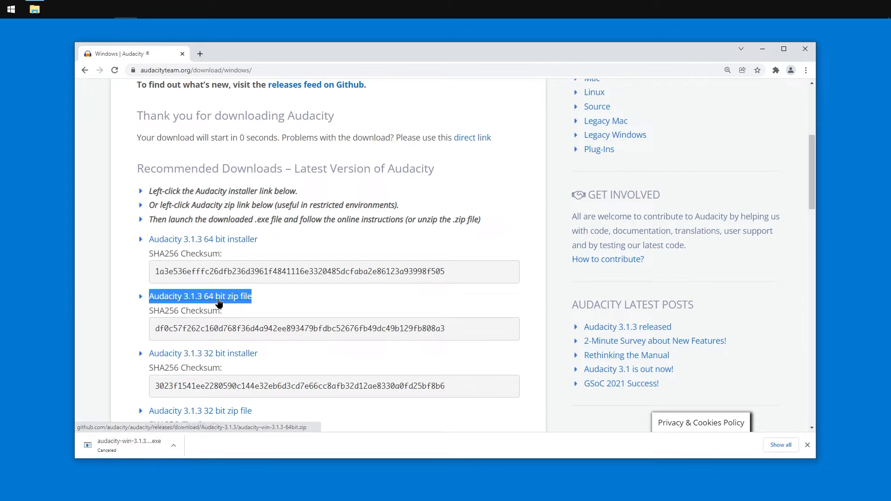
Download the Audacity 3.1.3 64-bit zip file and bring up the download item's options
click(201, 410)
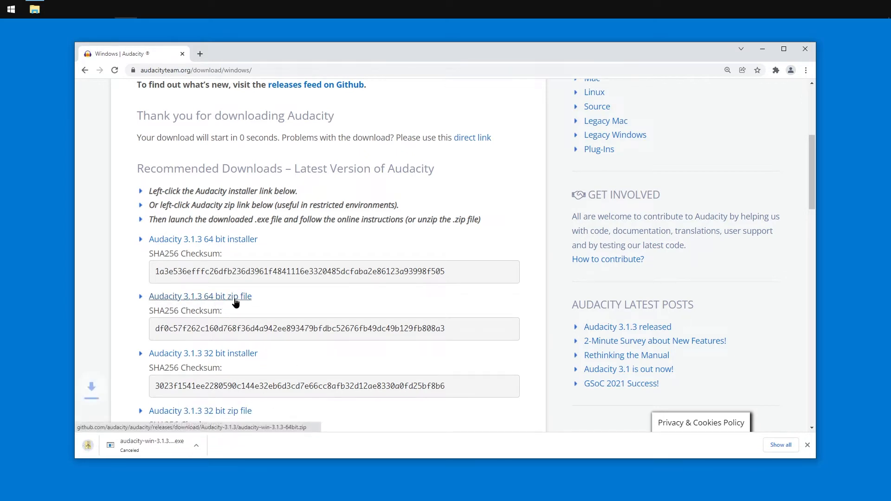
click(200, 296)
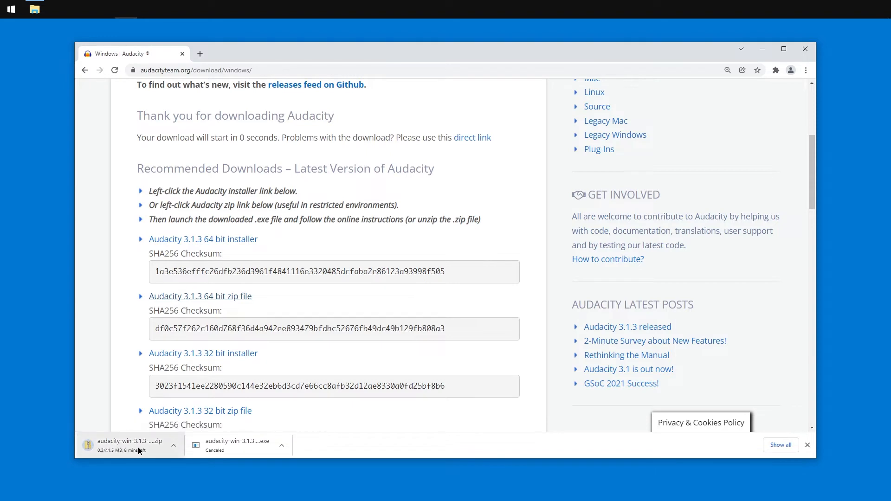
mouse_move(741, 95)
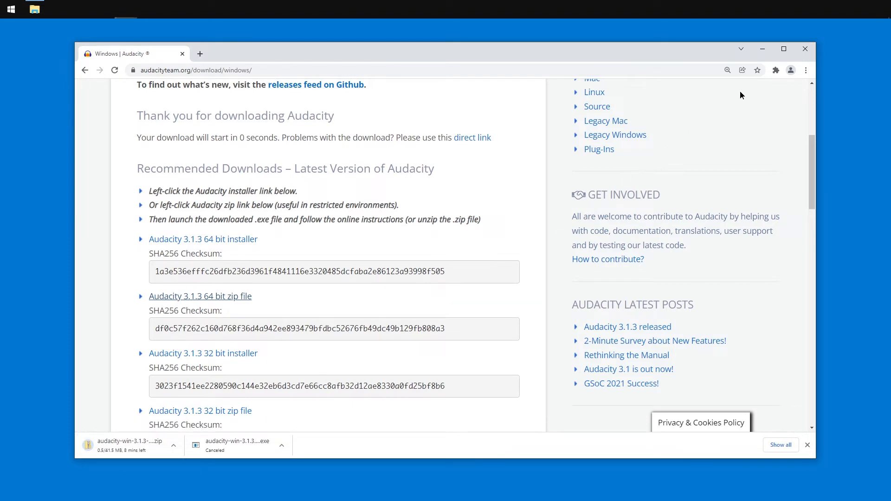
mouse_move(761, 87)
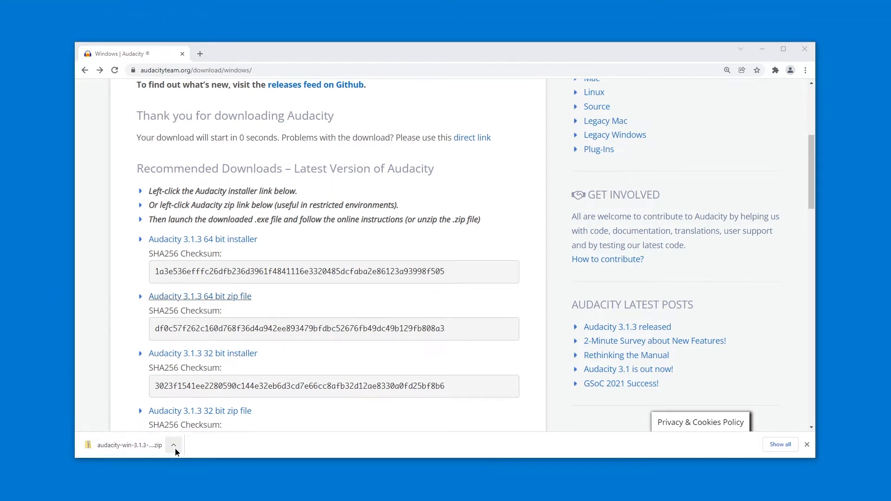
click(173, 445)
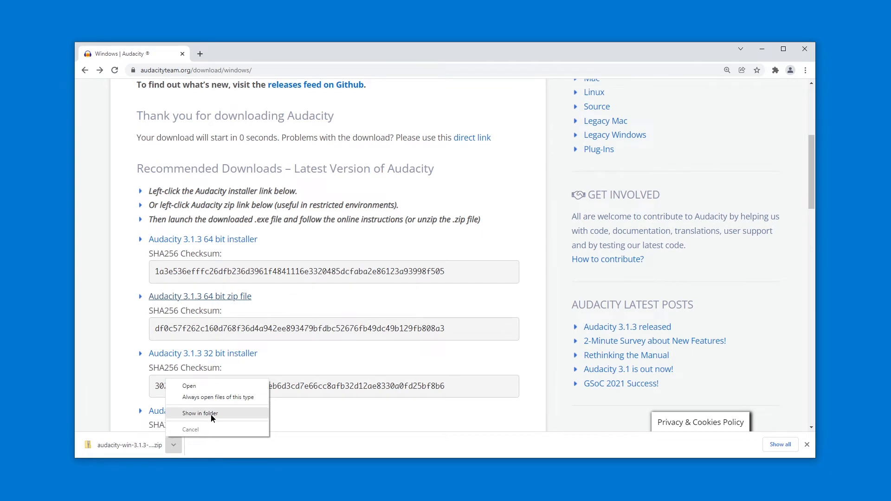
Extract the zip into the suggested folder and enter the audacity-win-3.1.3-64bit folder
click(201, 413)
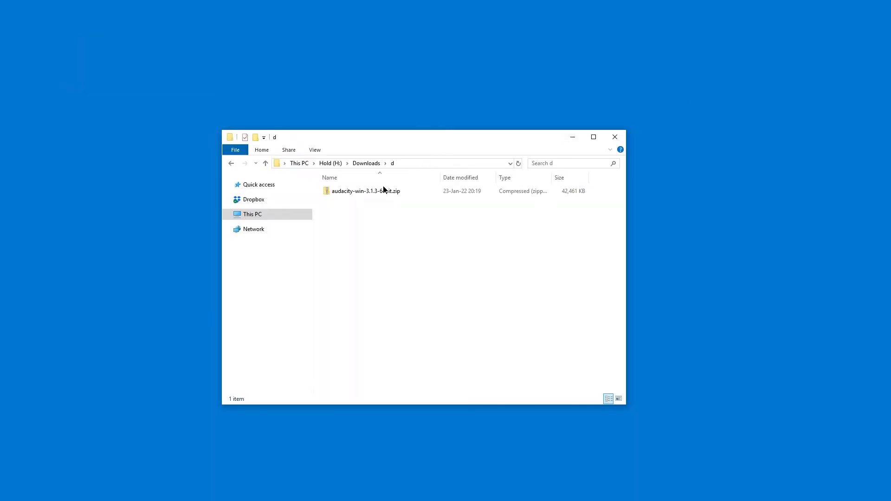
right_click(367, 192)
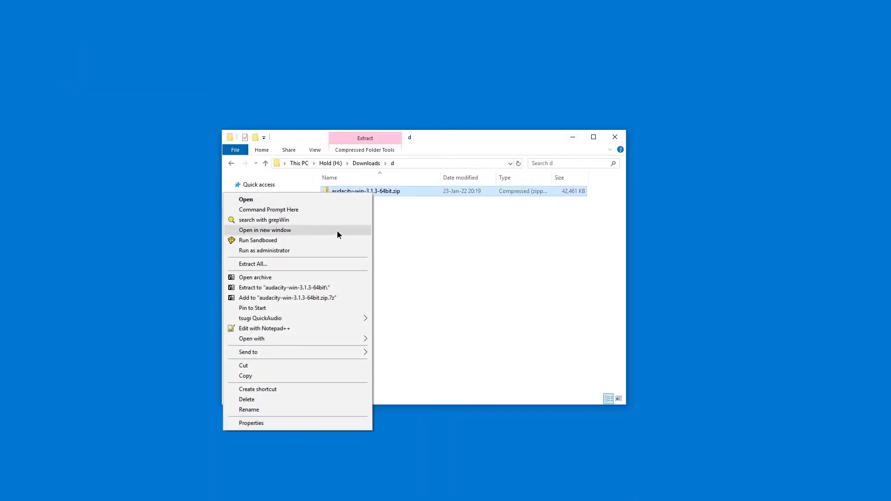
click(253, 264)
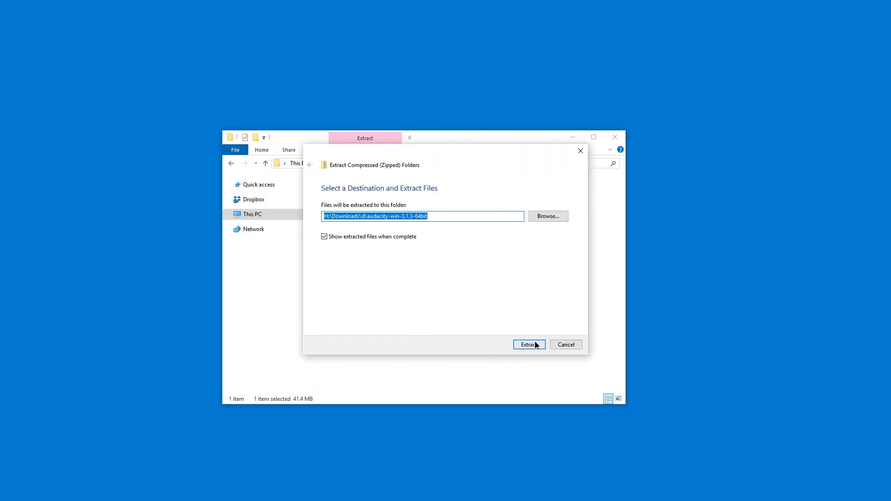
click(529, 345)
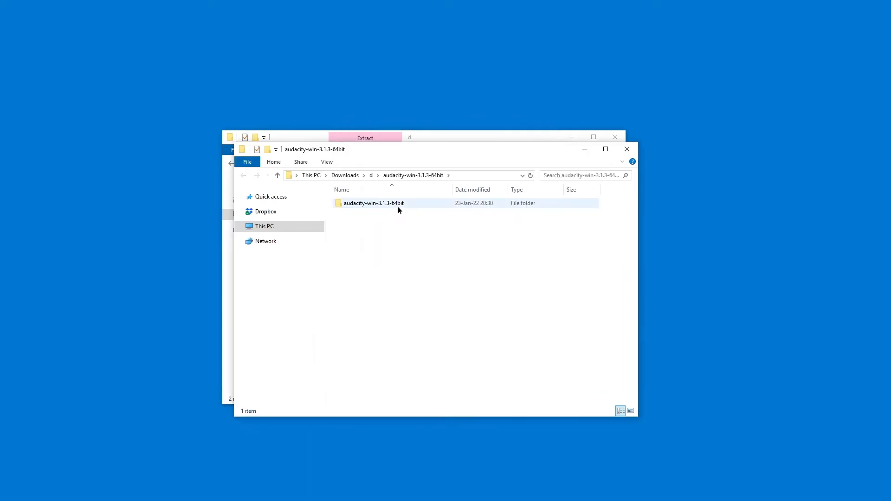
double_click(373, 204)
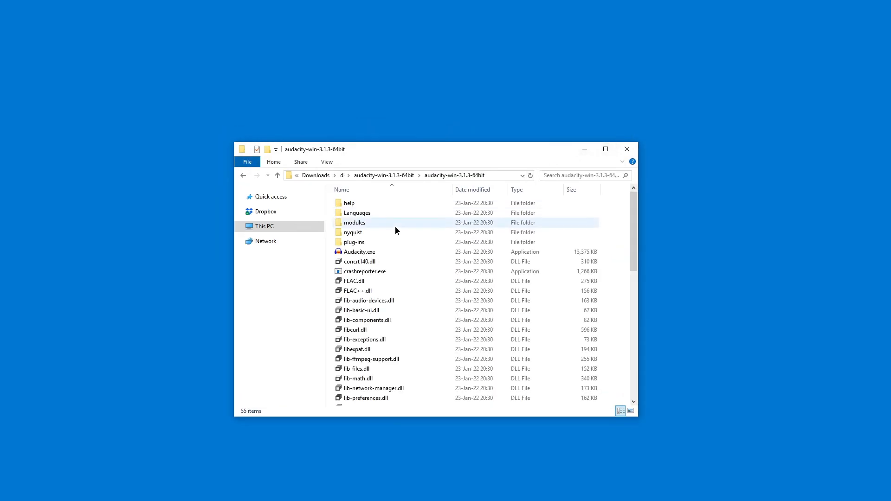
Drag Audacity.exe to the desktop as a shortcut, then permanently delete the stray extra shortcut
click(360, 252)
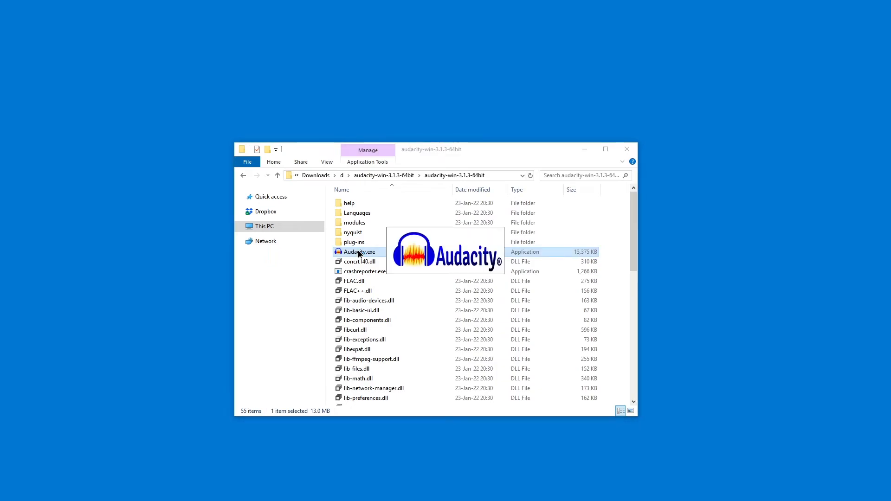
double_click(359, 252)
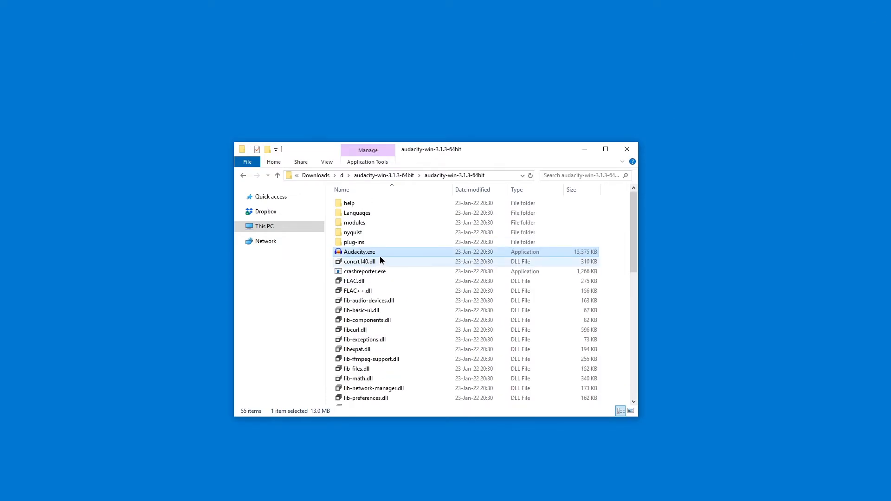
drag(360, 251, 335, 130)
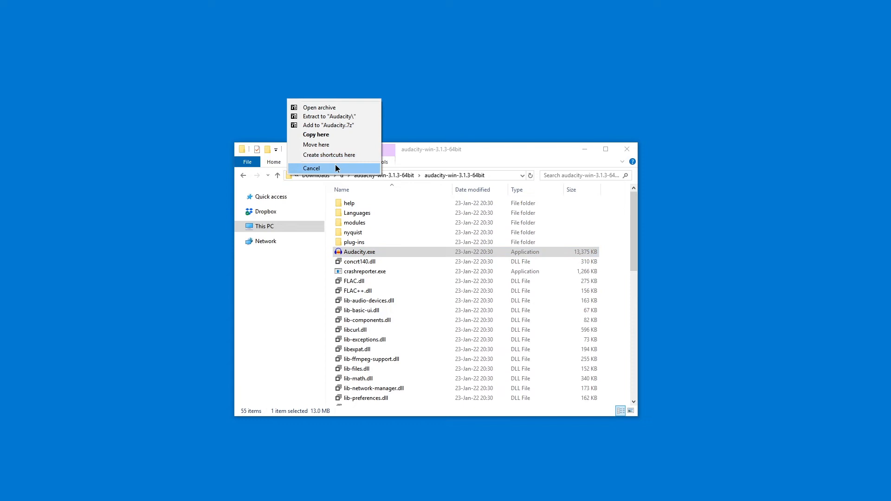
click(312, 168)
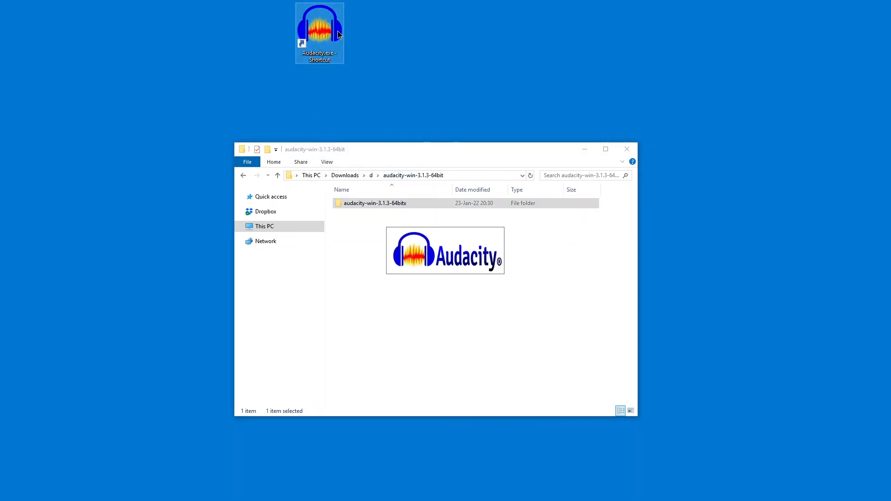
double_click(320, 33)
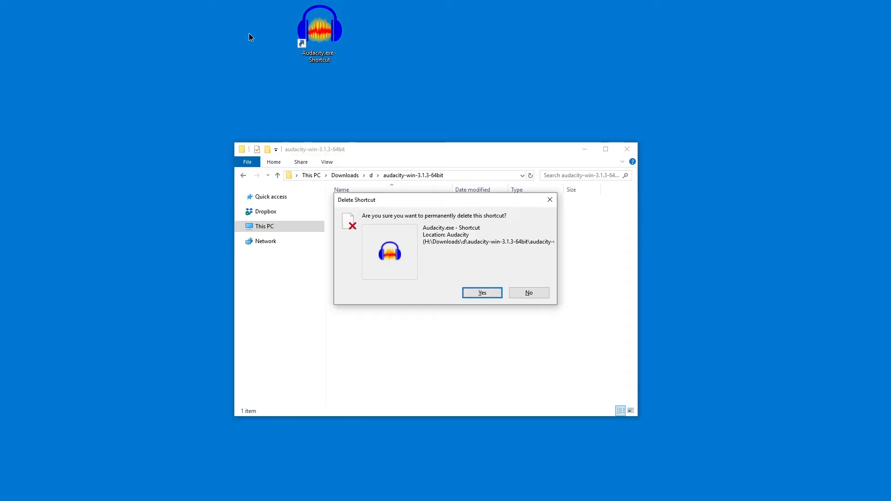
click(482, 292)
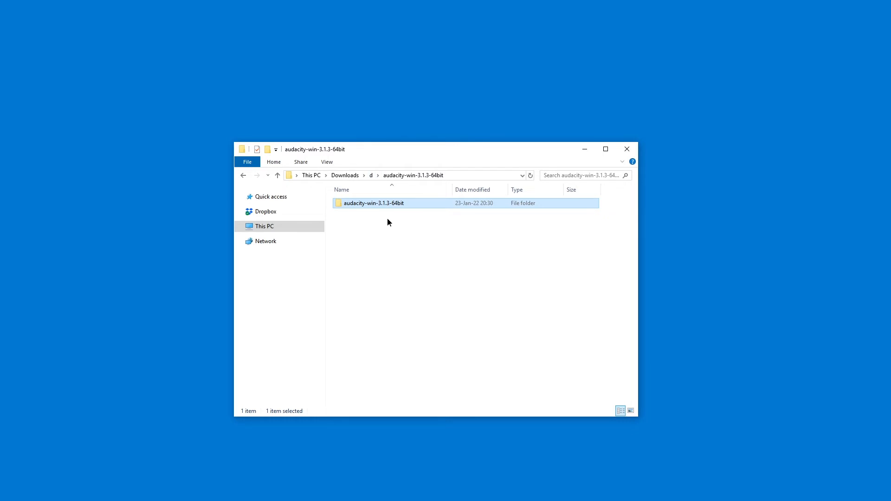
Return to the extracted folder and place the Audacity.exe shortcut on the desktop again
click(422, 248)
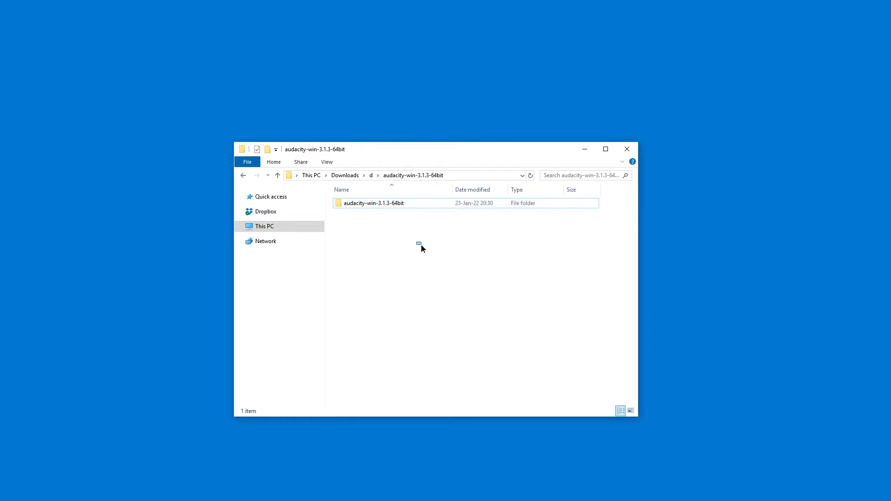
double_click(375, 204)
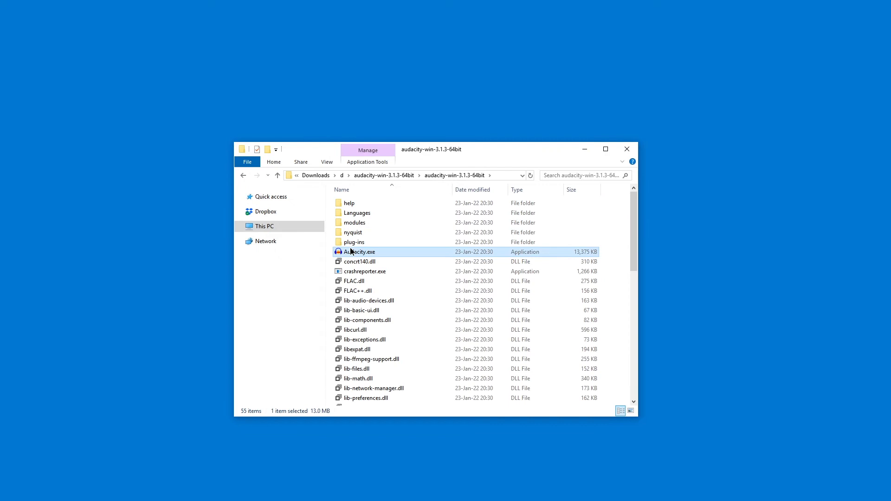
drag(359, 251, 319, 32)
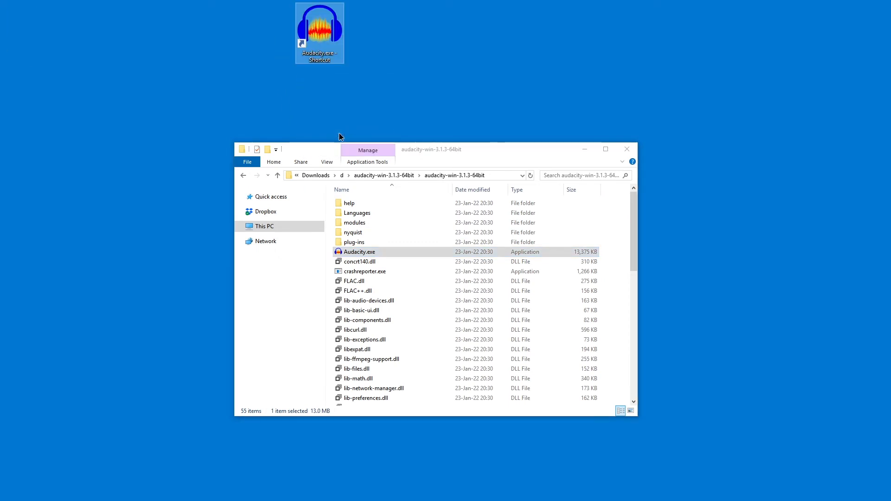